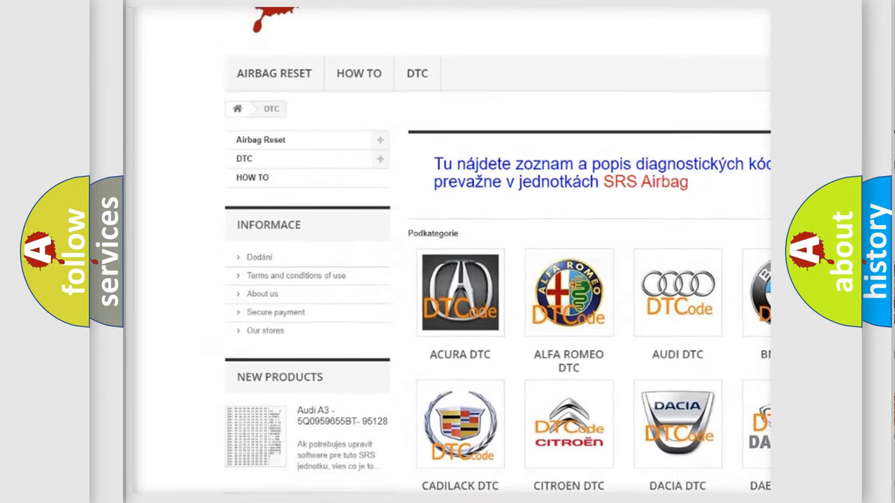
{"action": "scroll", "scroll_direction": "down", "scroll_amount": 3}
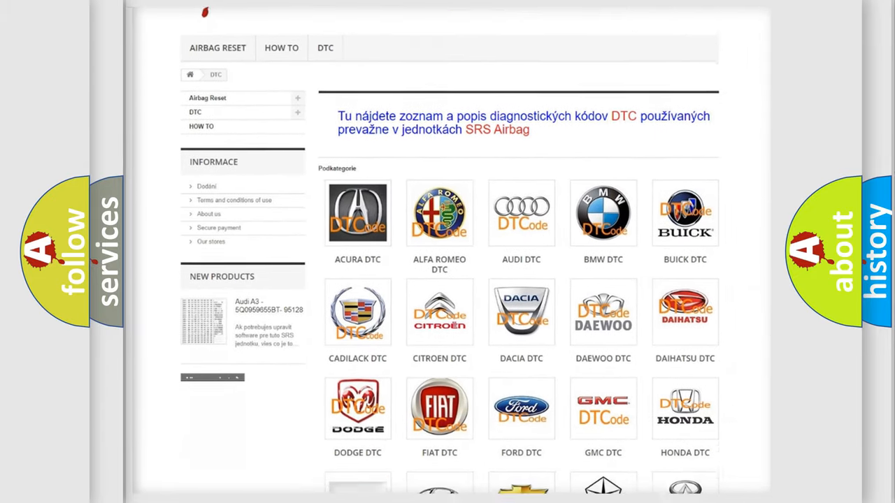
{"action": "scroll", "scroll_direction": "down", "scroll_amount": 3}
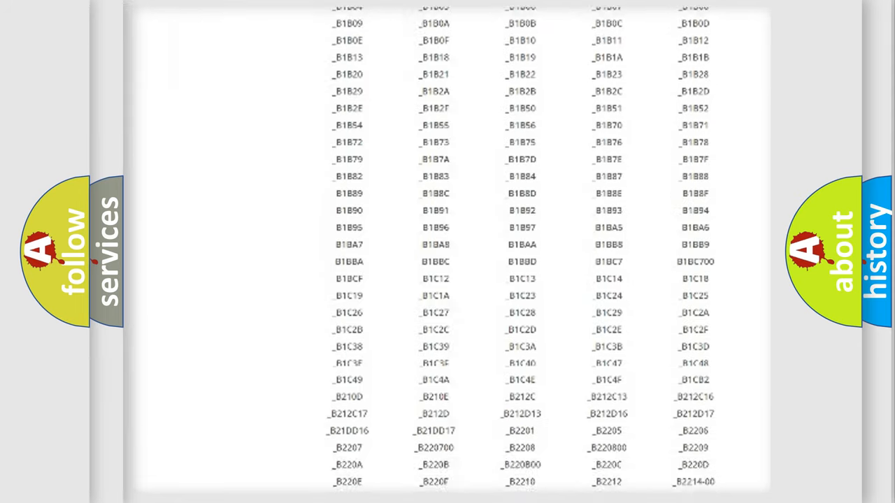
{"action": "scroll", "scroll_direction": "down", "scroll_amount": 3}
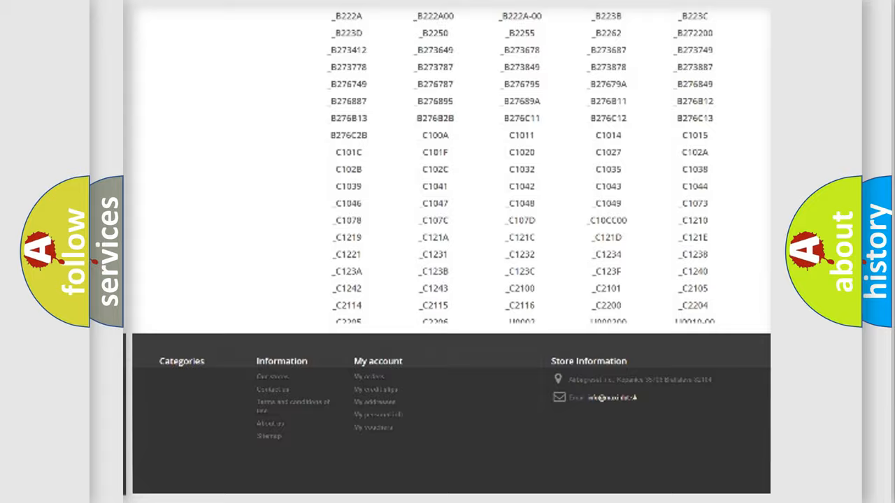
{"action": "scroll", "scroll_direction": "up", "scroll_amount": 3}
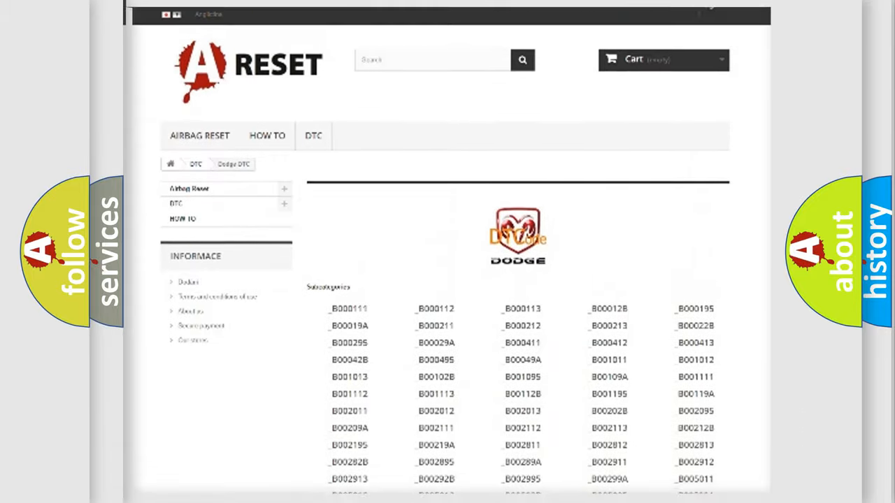